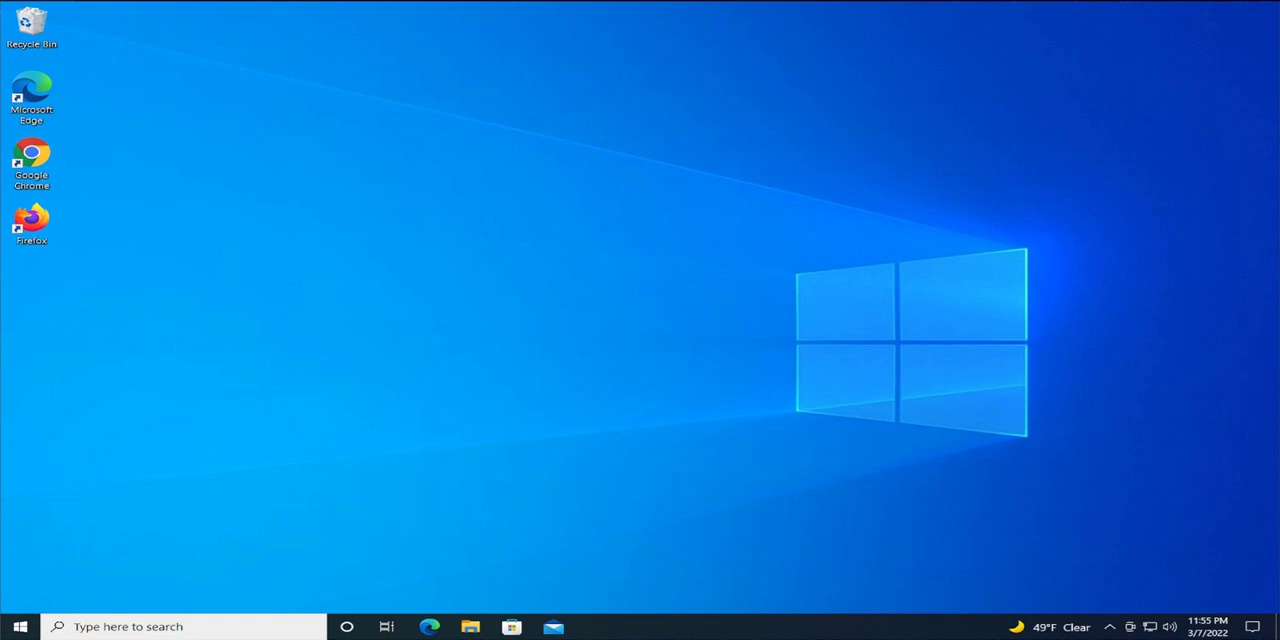
Bring up the Start menu's installed-apps list showing Google Chrome under recently added.
click(32, 160)
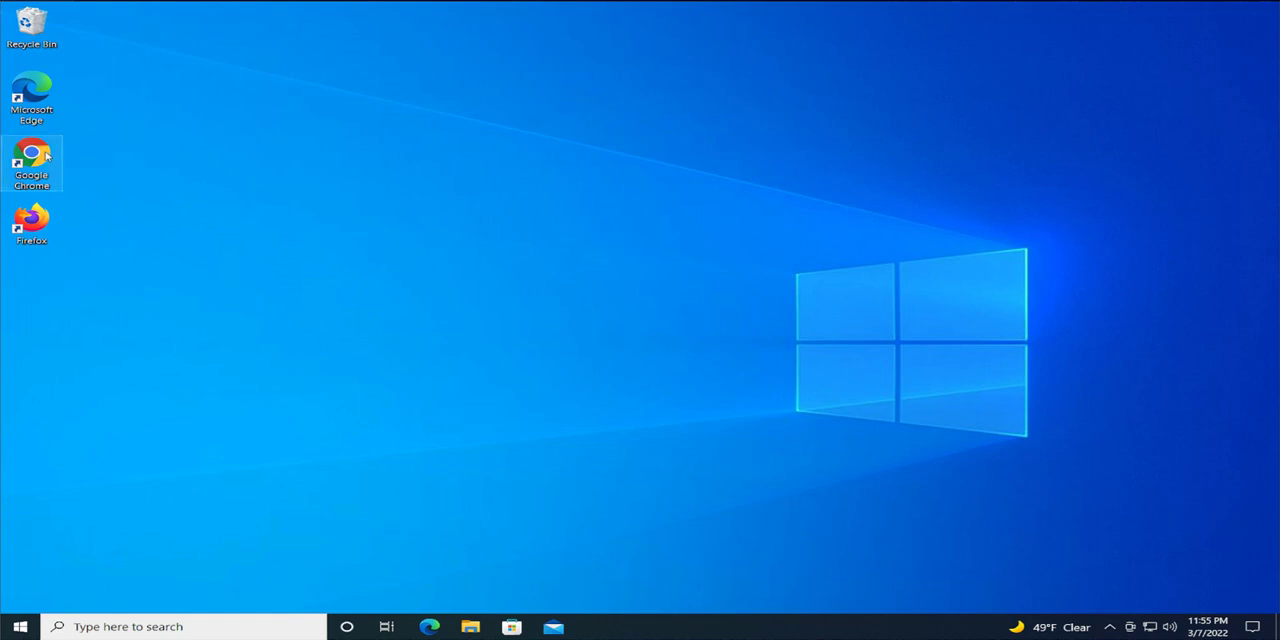
click(18, 624)
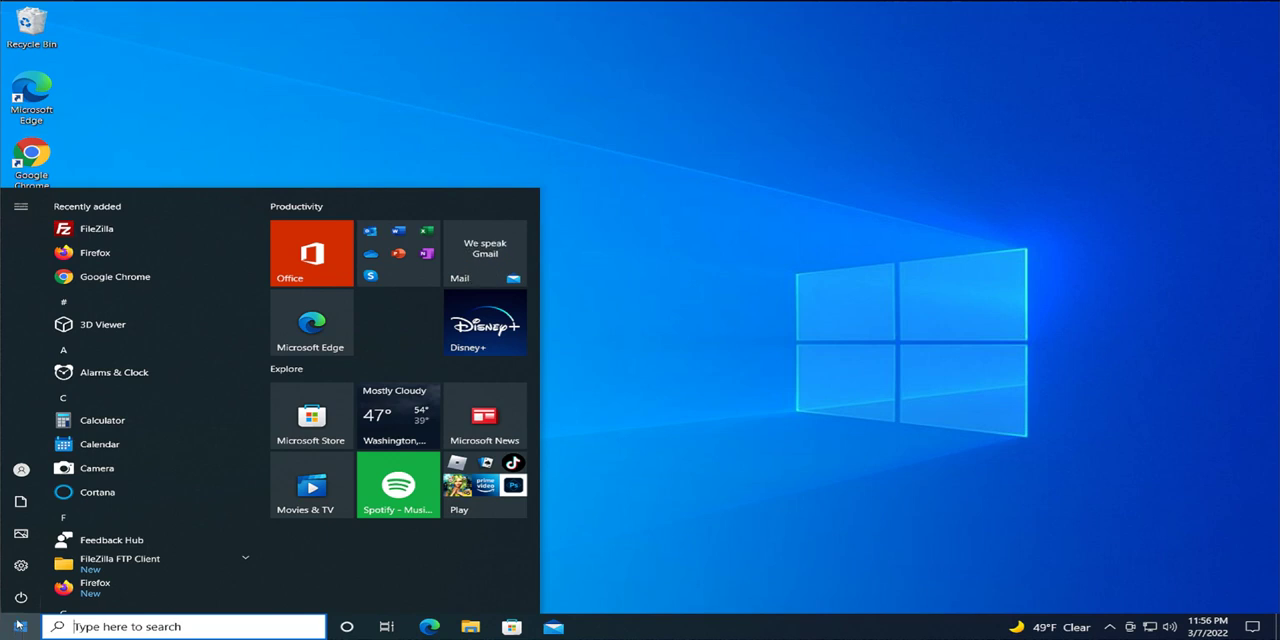
mouse_move(170, 492)
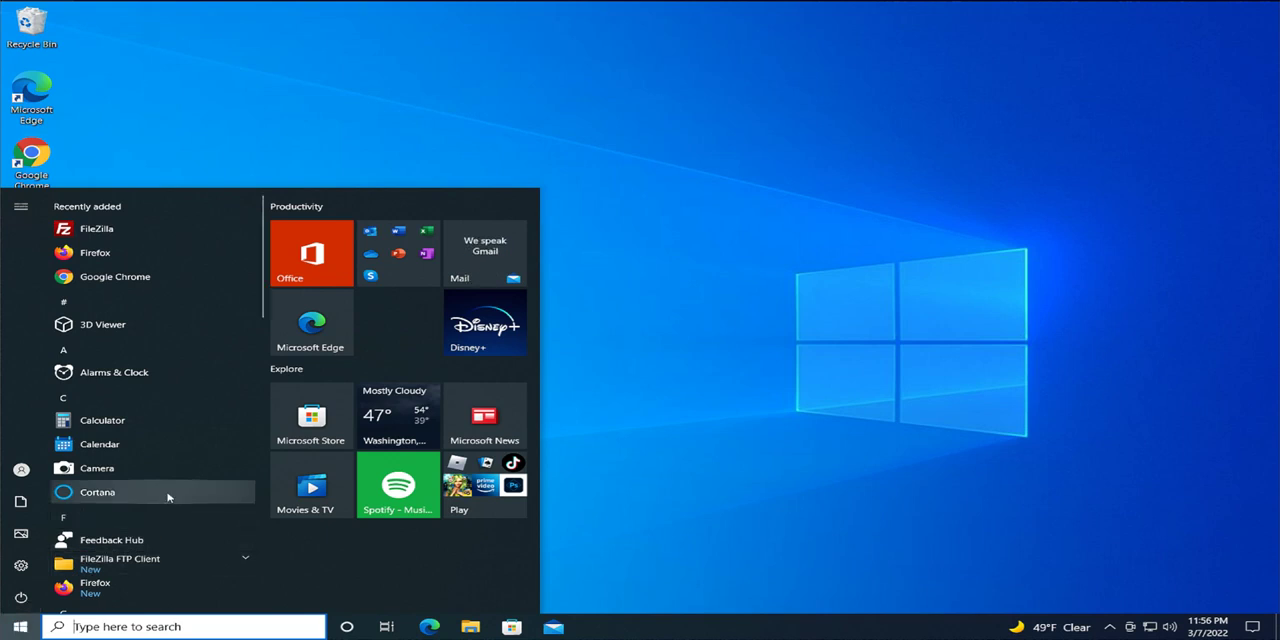
mouse_move(222, 292)
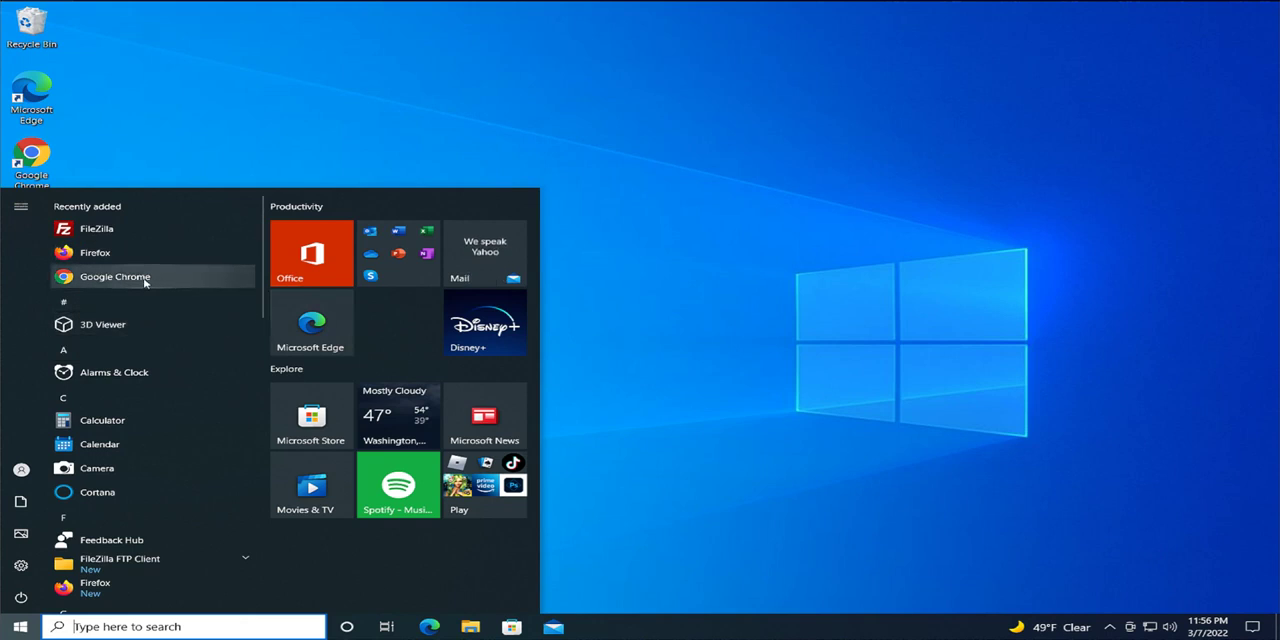
Launch Chrome, search Google for 'skype' and go to the skype.com result.
click(114, 276)
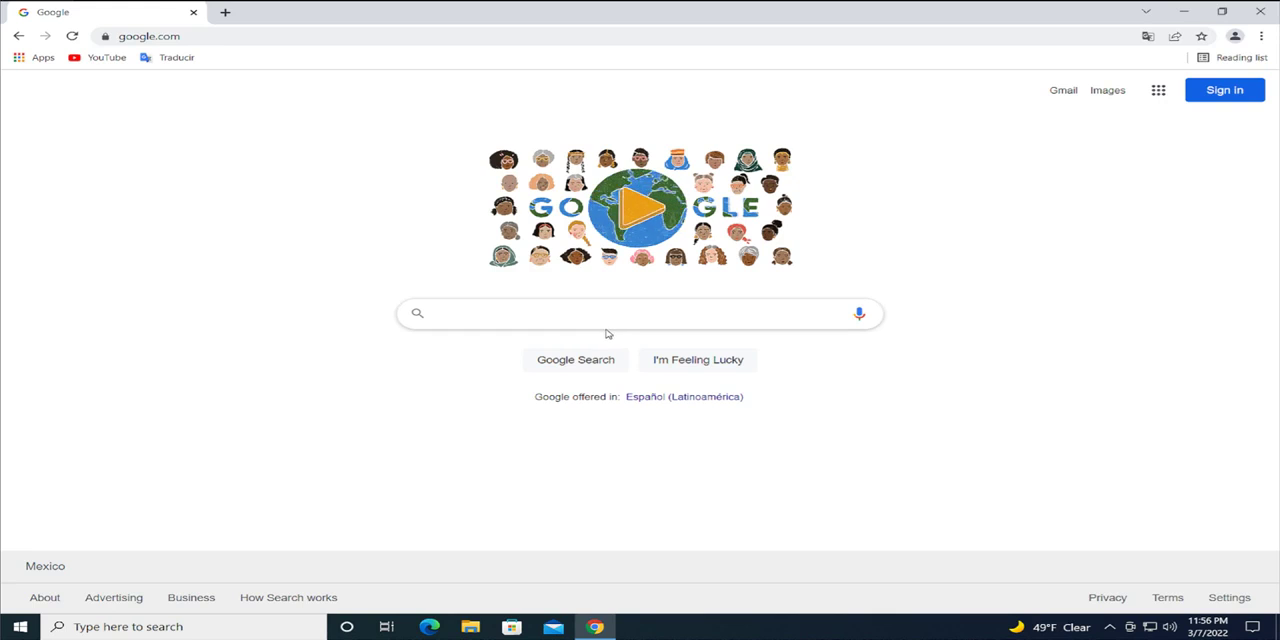
text(skype)
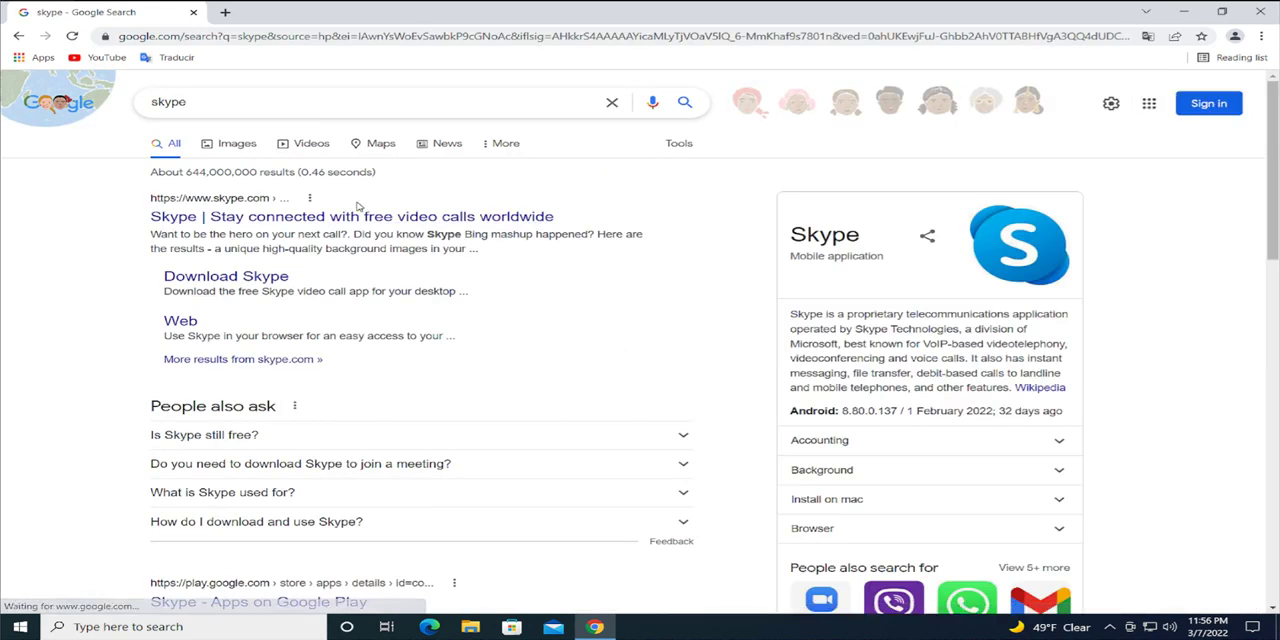
click(338, 216)
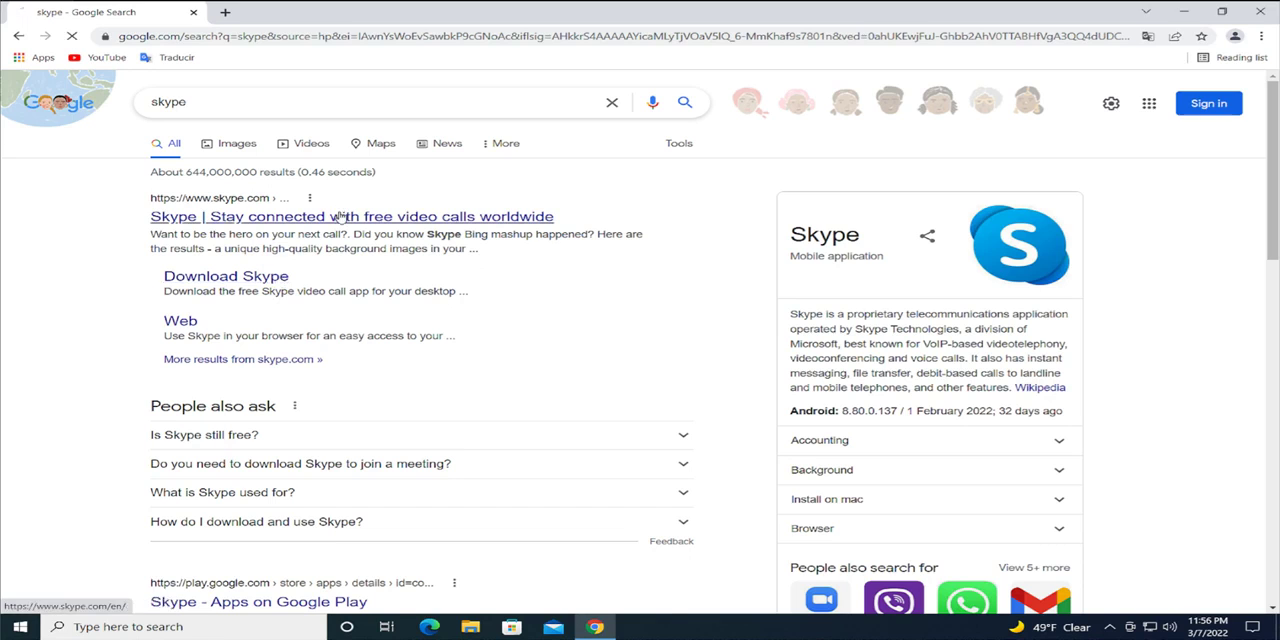
click(350, 216)
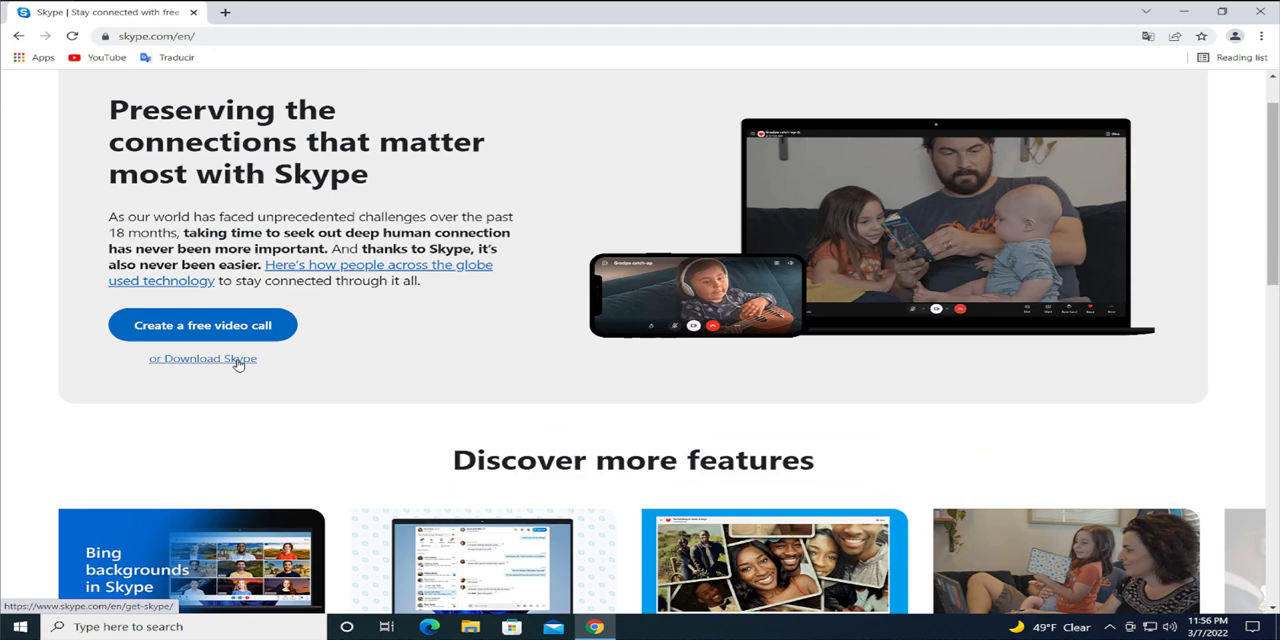
Request the Skype for Windows 10 & 11 download and cancel the Microsoft Store prompt.
click(204, 358)
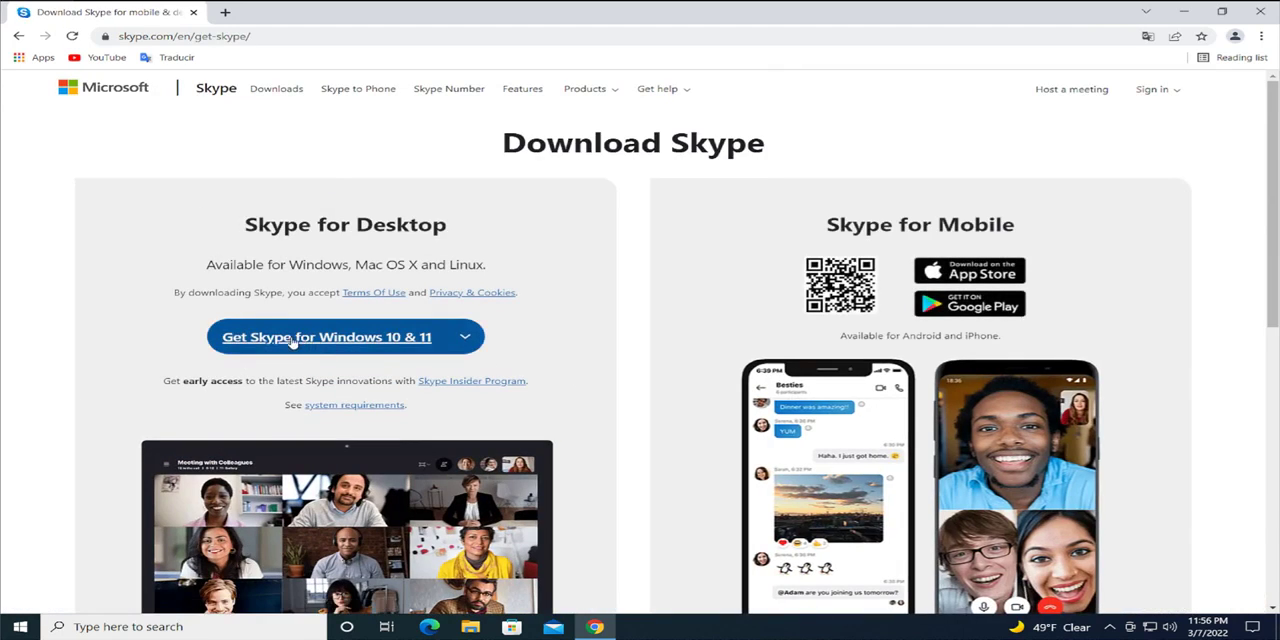
mouse_move(252, 348)
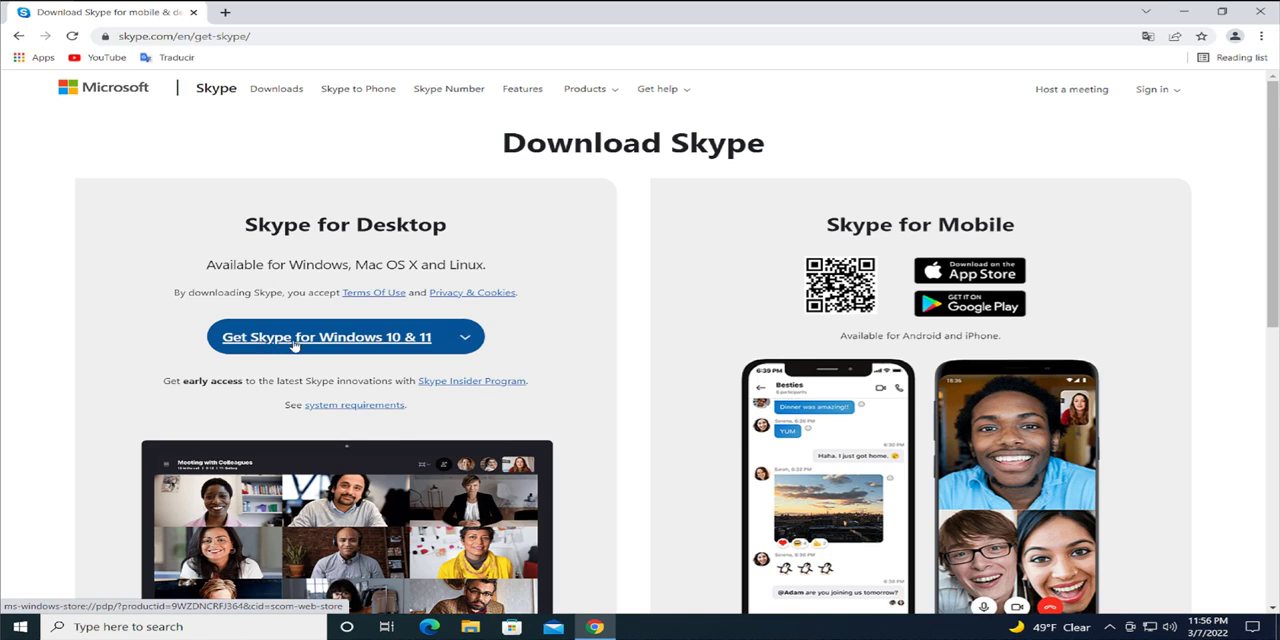
click(296, 336)
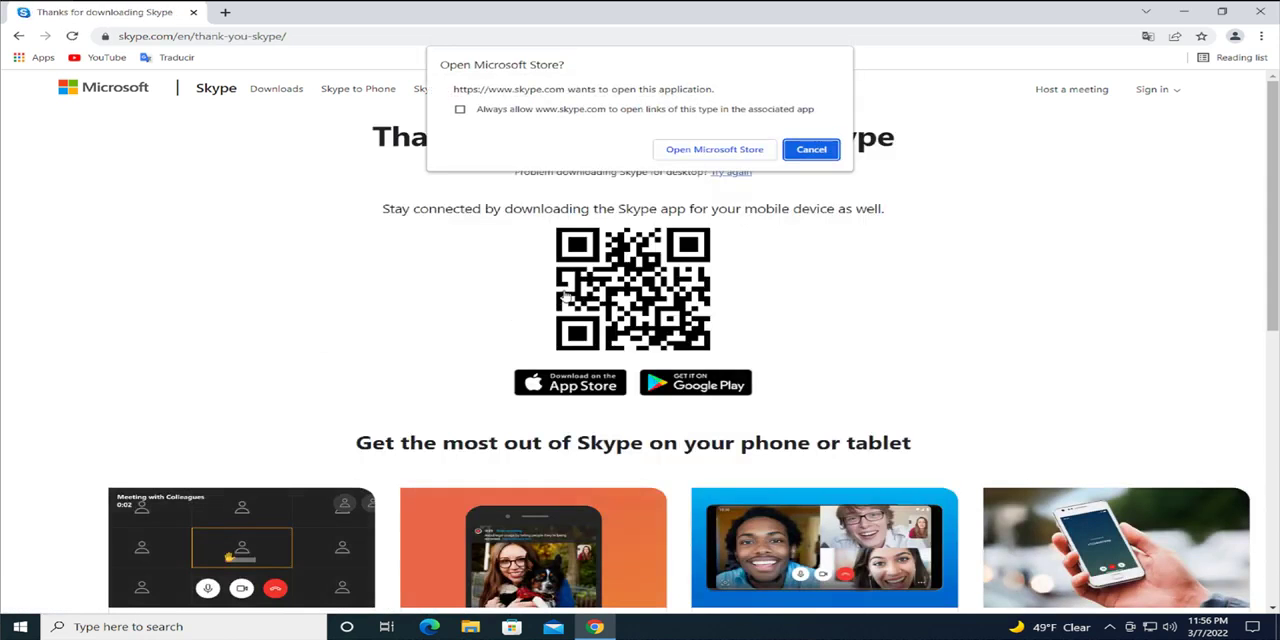
click(812, 148)
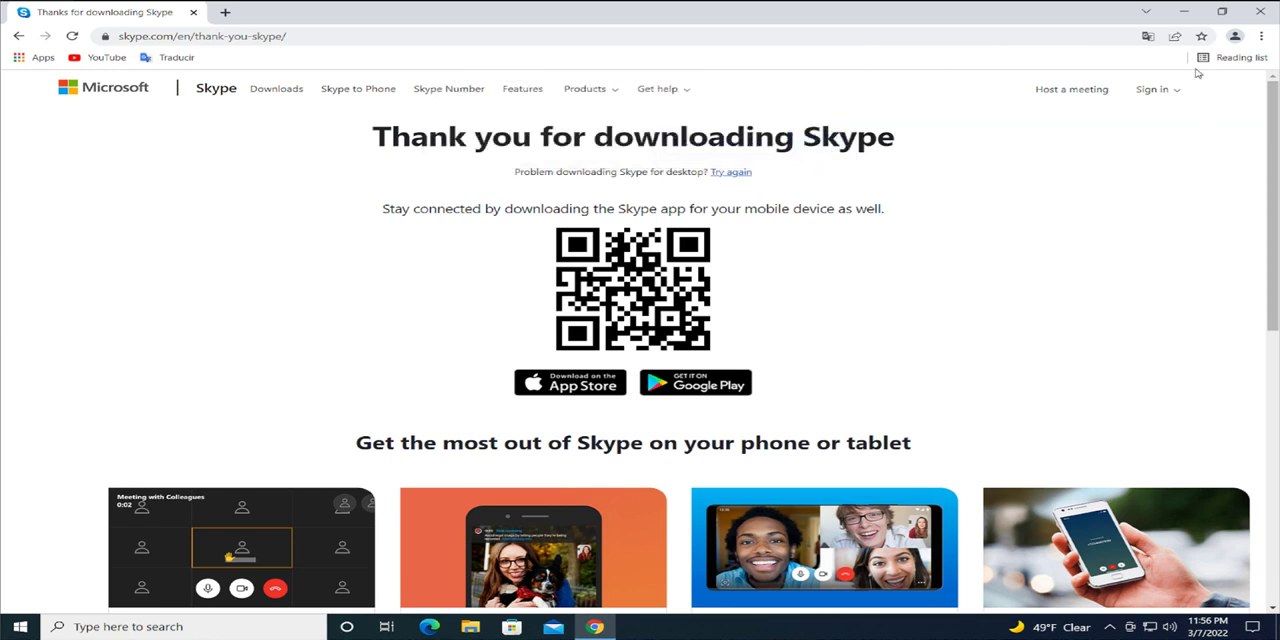
mouse_move(840, 270)
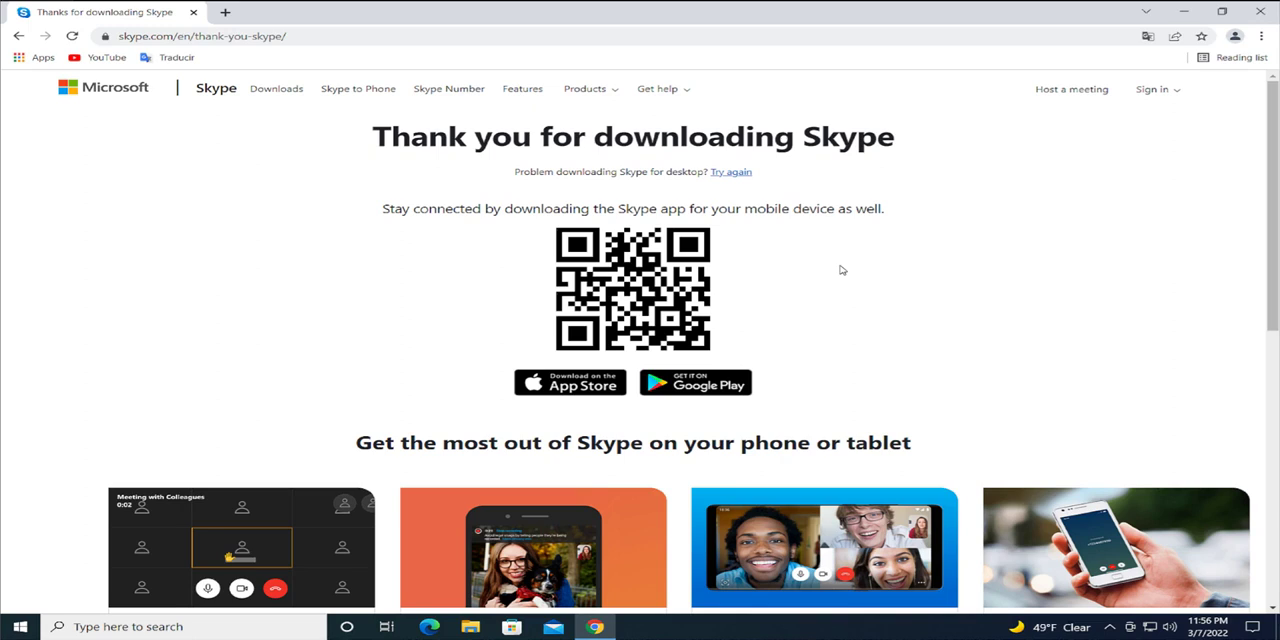
mouse_move(816, 292)
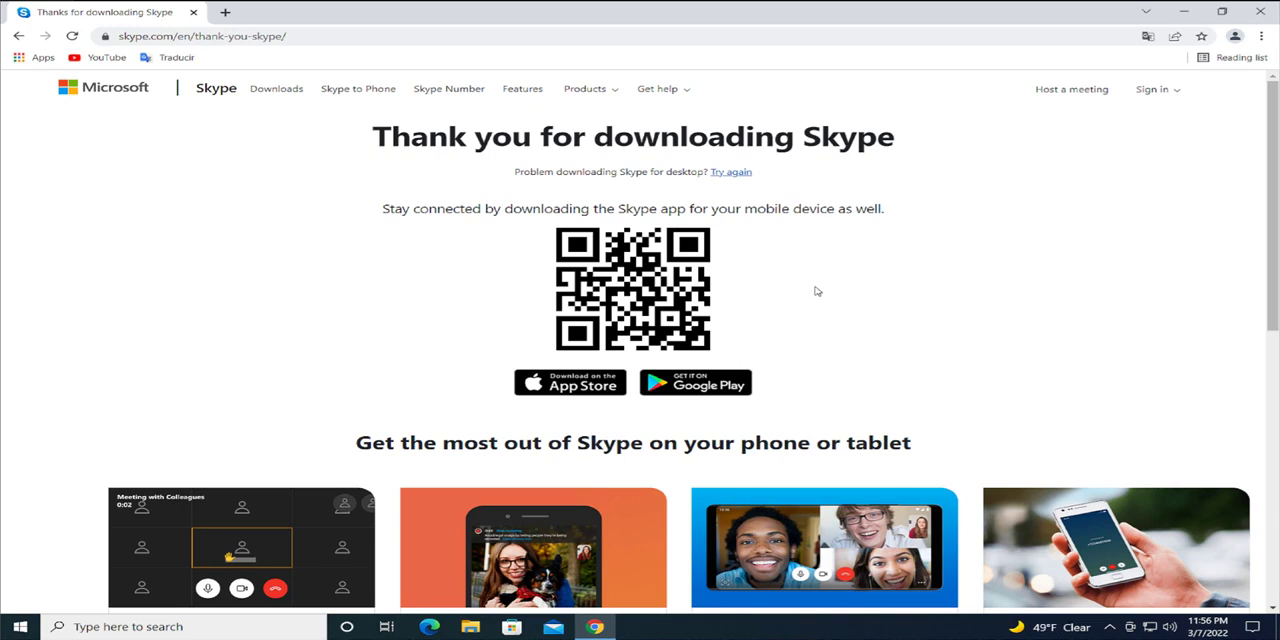
mouse_move(830, 316)
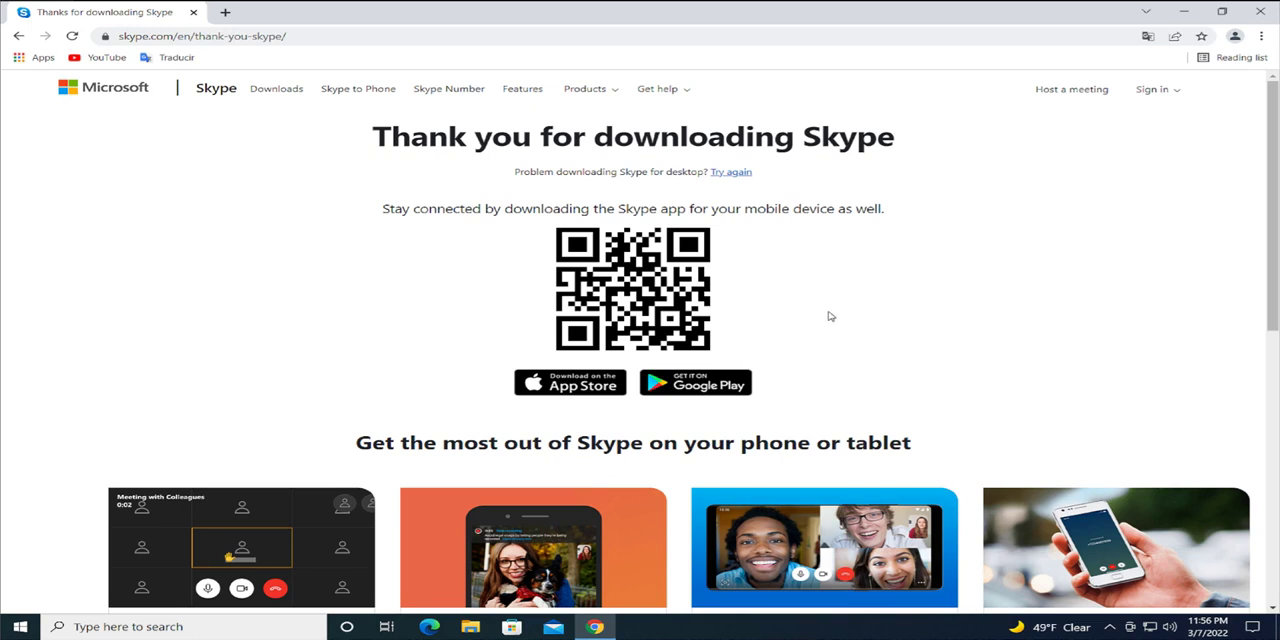
mouse_move(740, 178)
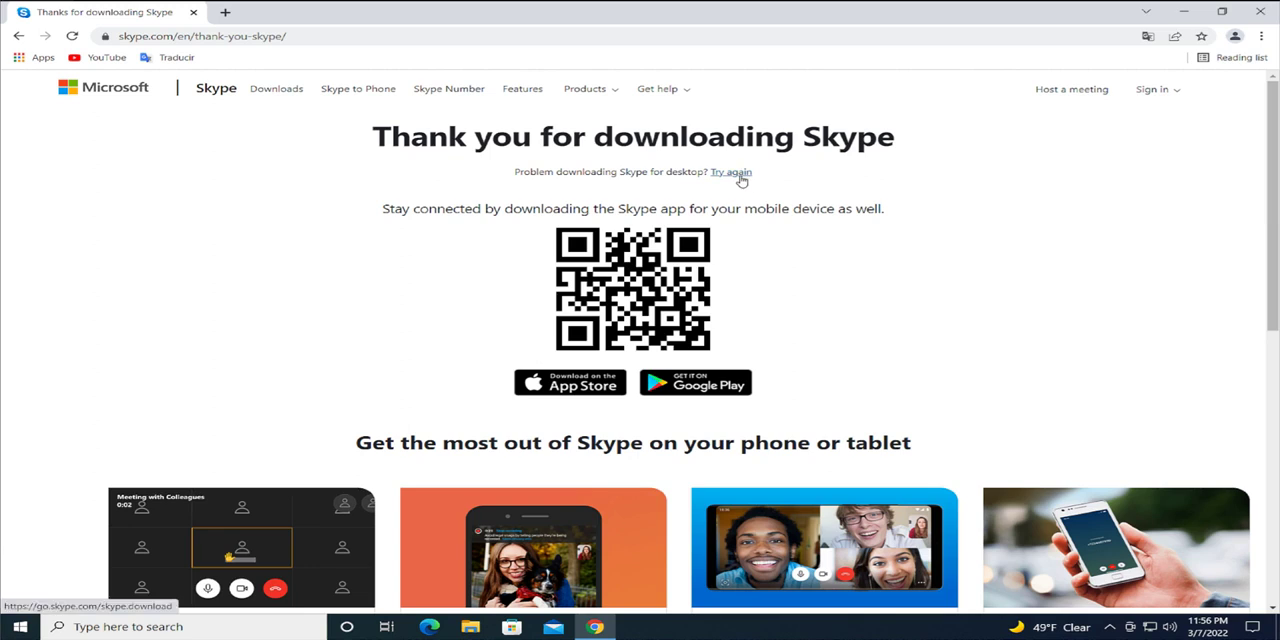
mouse_move(736, 182)
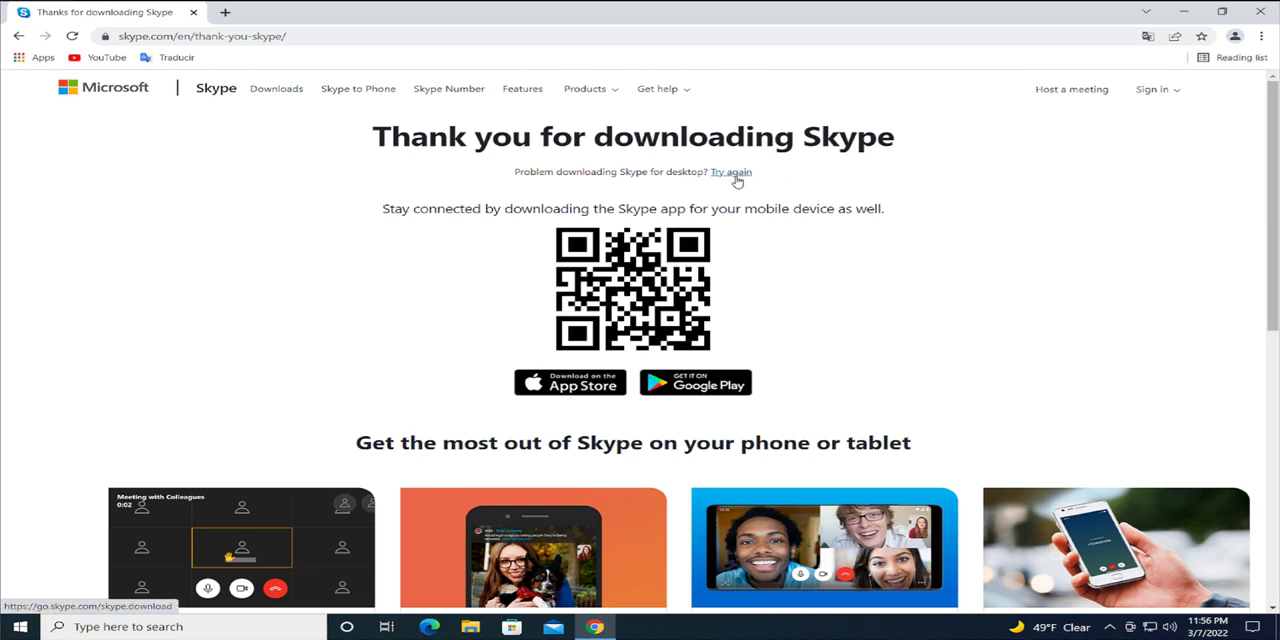
Retry so the Skype desktop installer downloads into the Downloads folder.
click(730, 172)
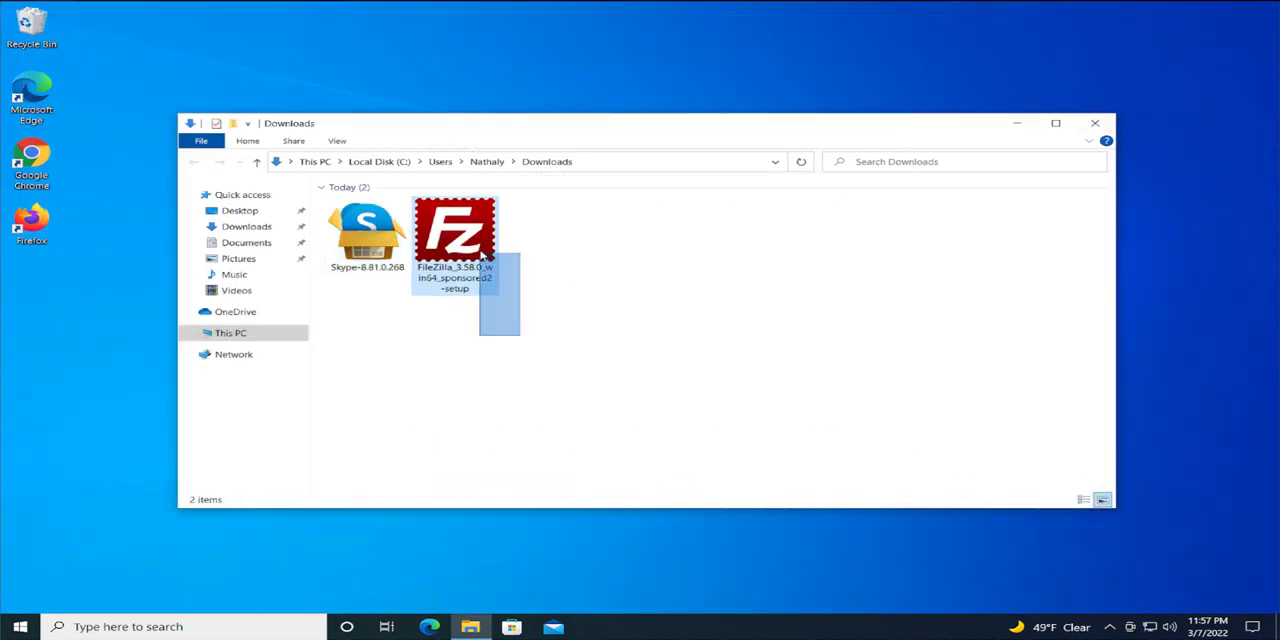
Run the Skype installer as administrator and answer the User Account Control prompt.
right_click(368, 220)
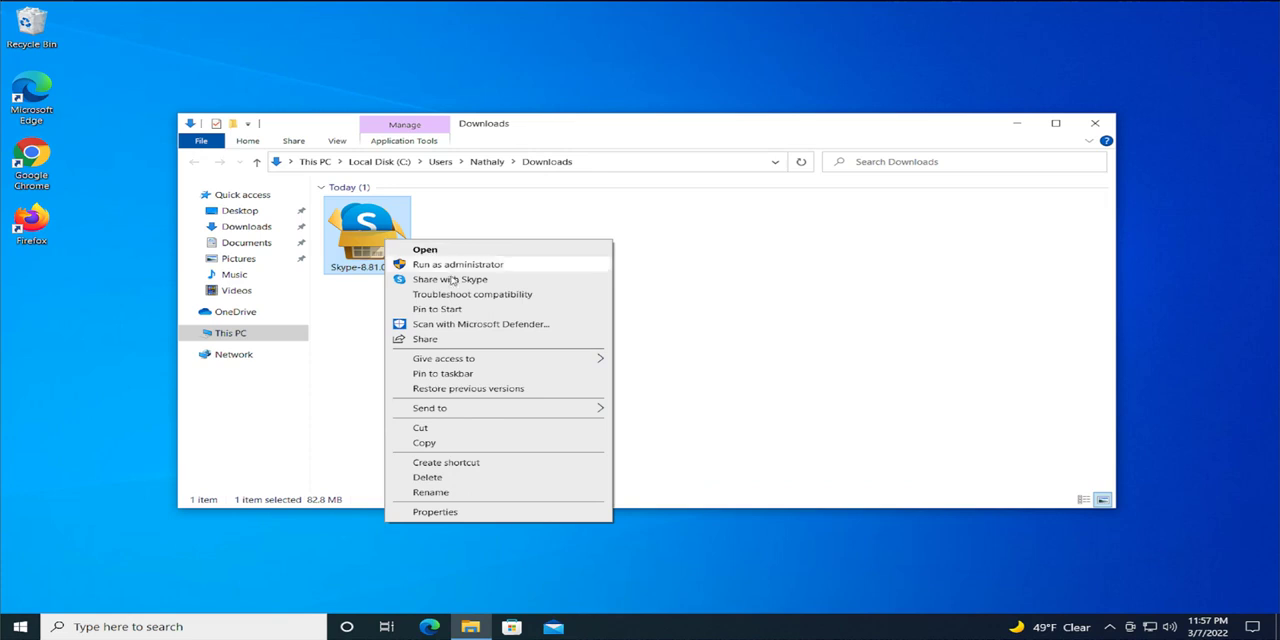
mouse_move(480, 266)
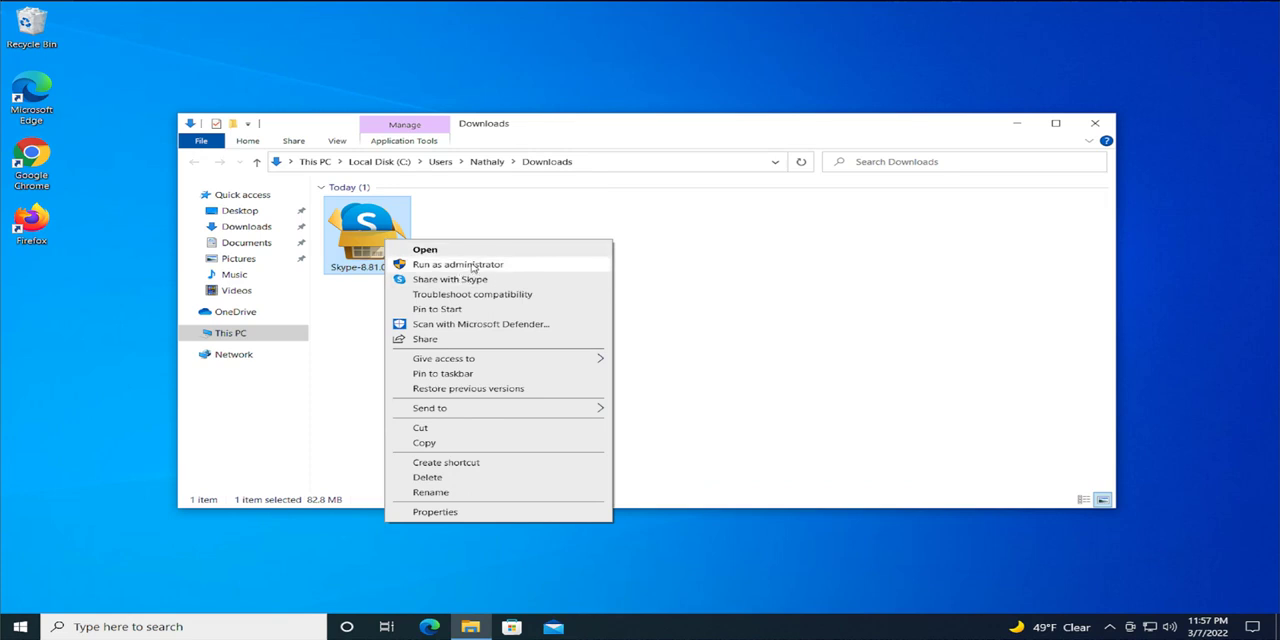
click(456, 264)
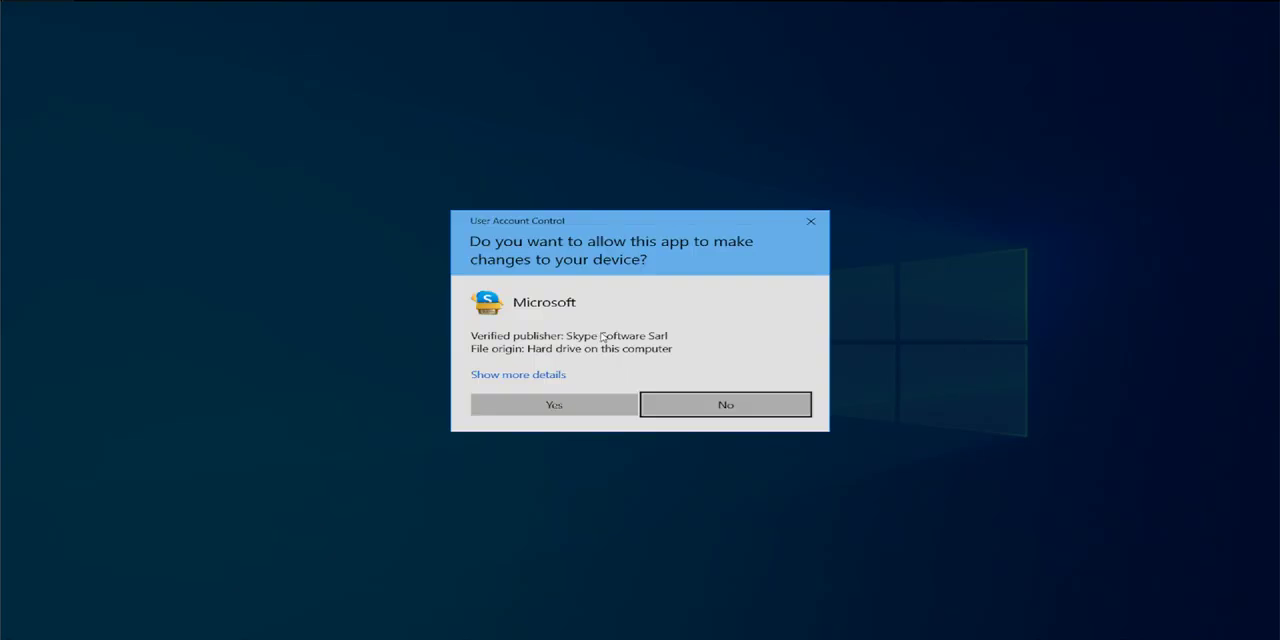
mouse_move(730, 316)
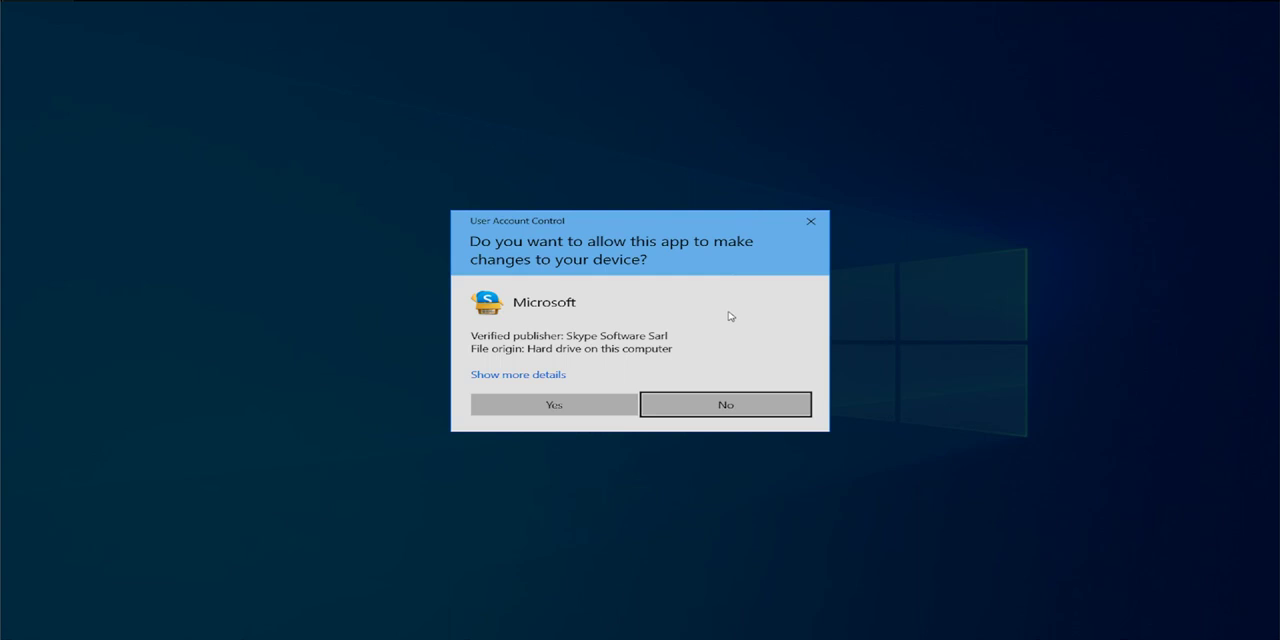
mouse_move(728, 322)
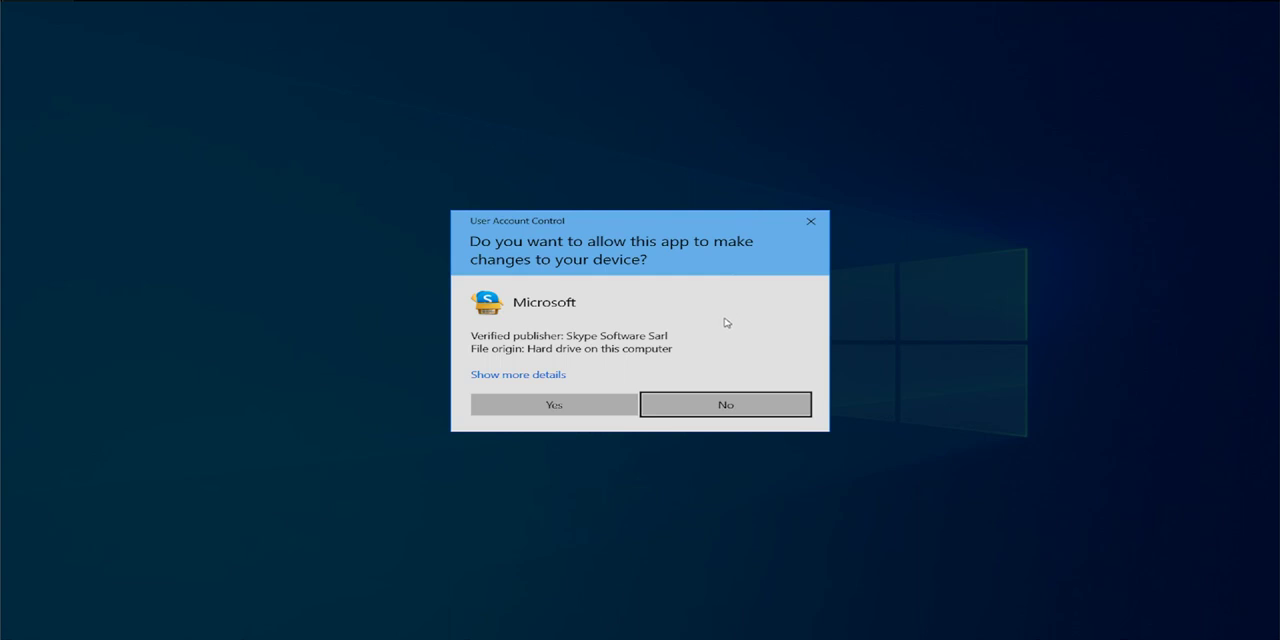
click(552, 404)
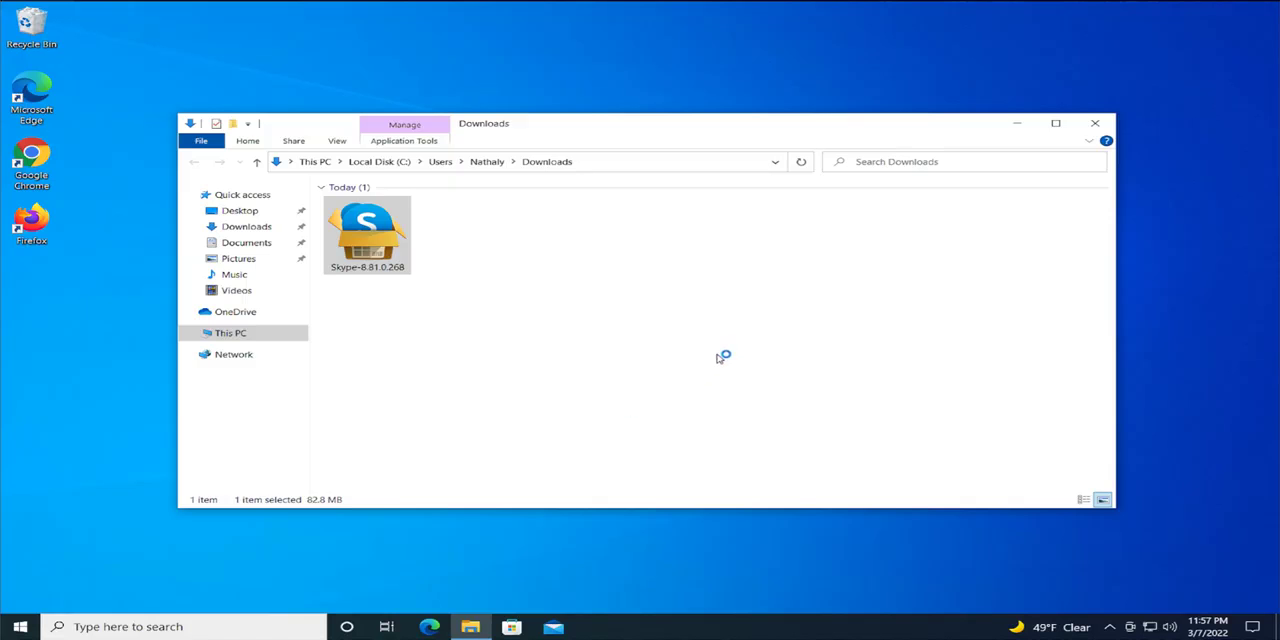
Launch the Skype installer and install Skype, reaching the Welcome to Skype screen.
double_click(368, 230)
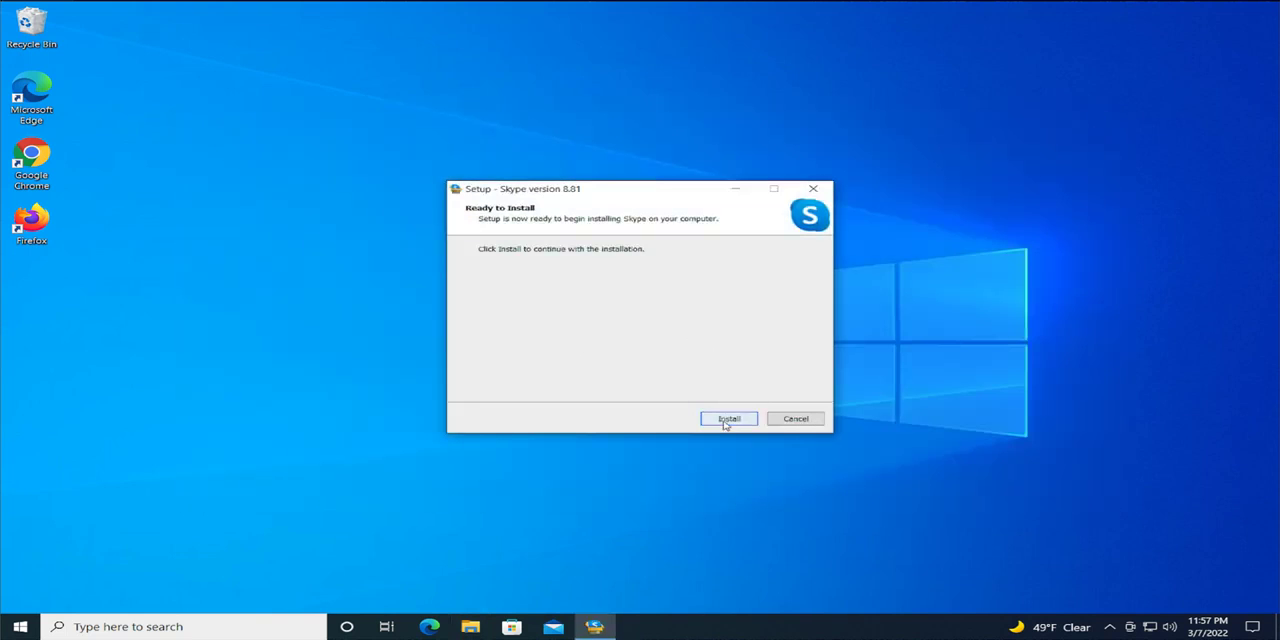
click(728, 418)
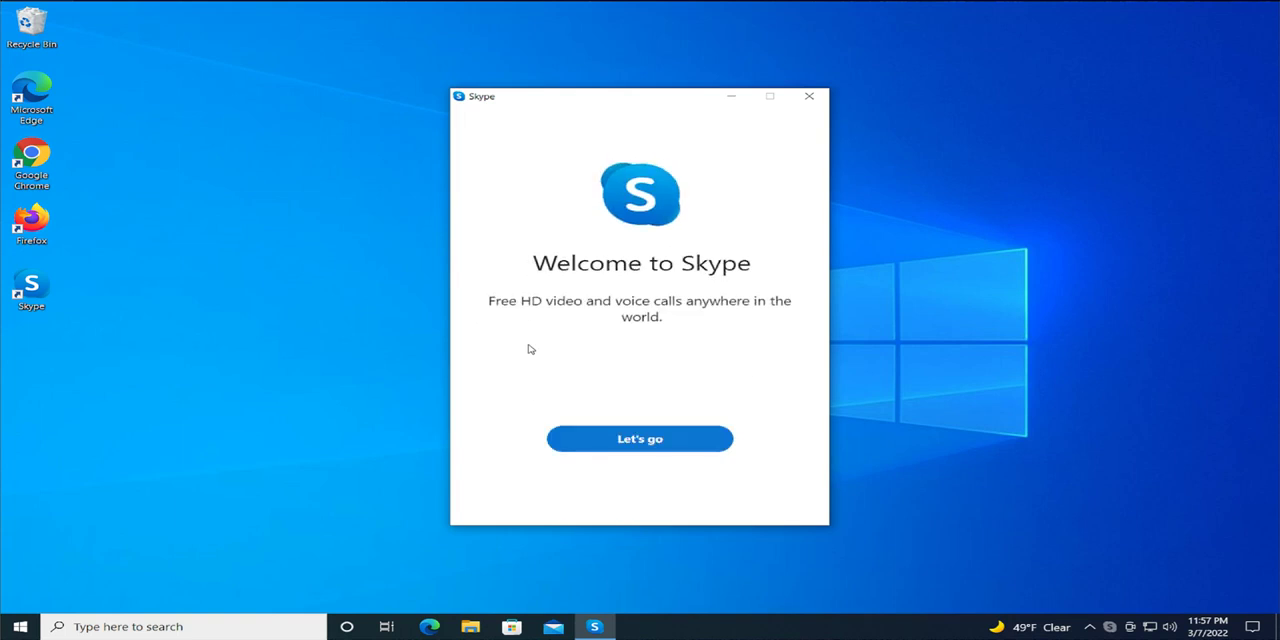
mouse_move(536, 348)
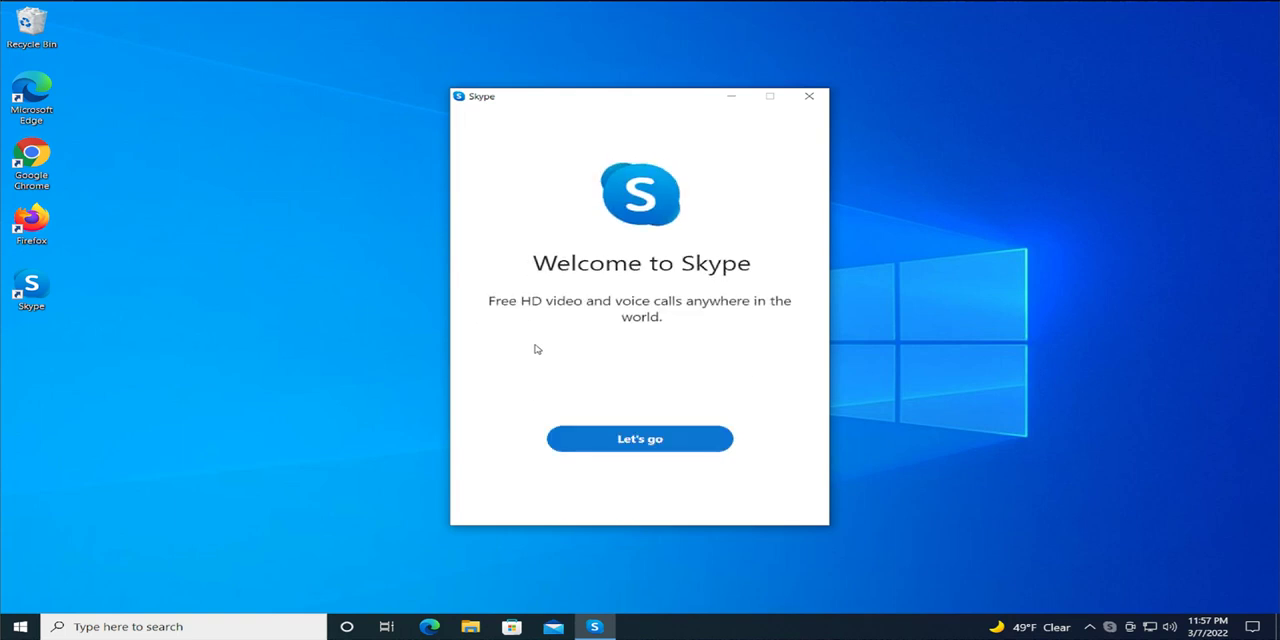